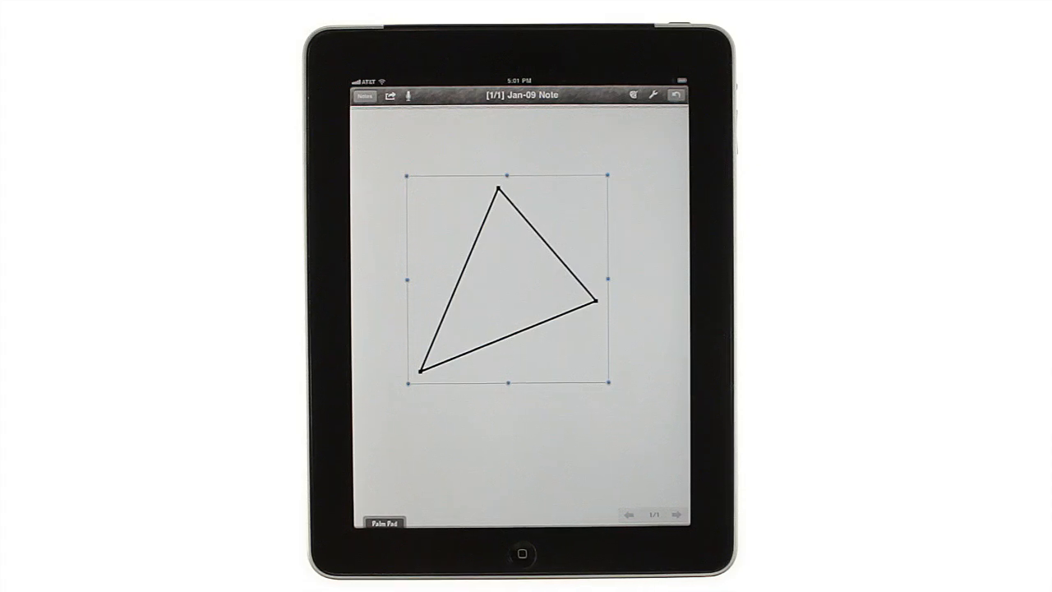
Deselect the auto-converted clean triangle on the Jan-09 Note page.
click(505, 444)
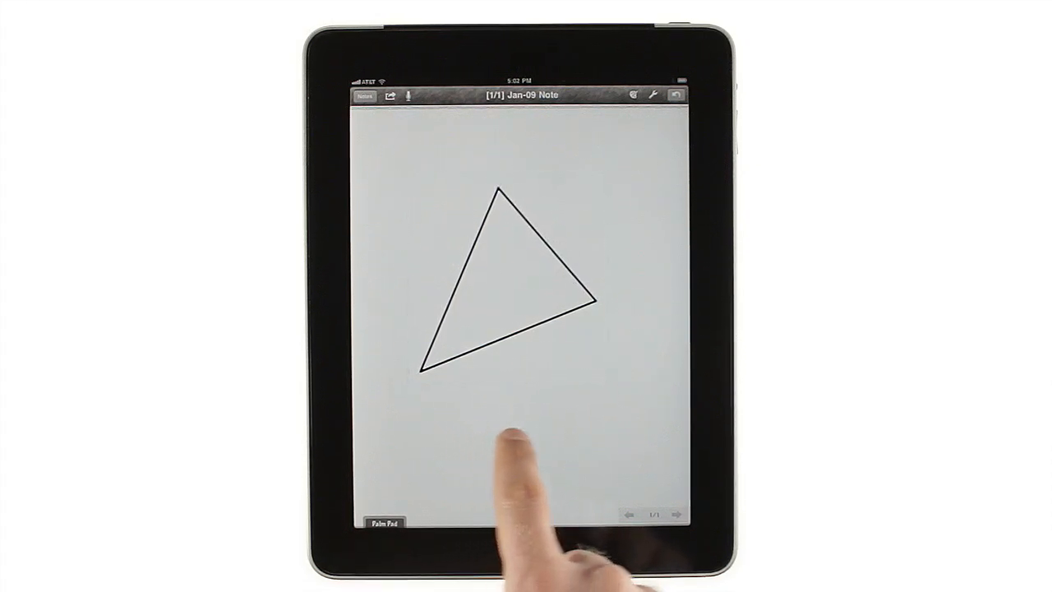
drag(493, 428, 501, 436)
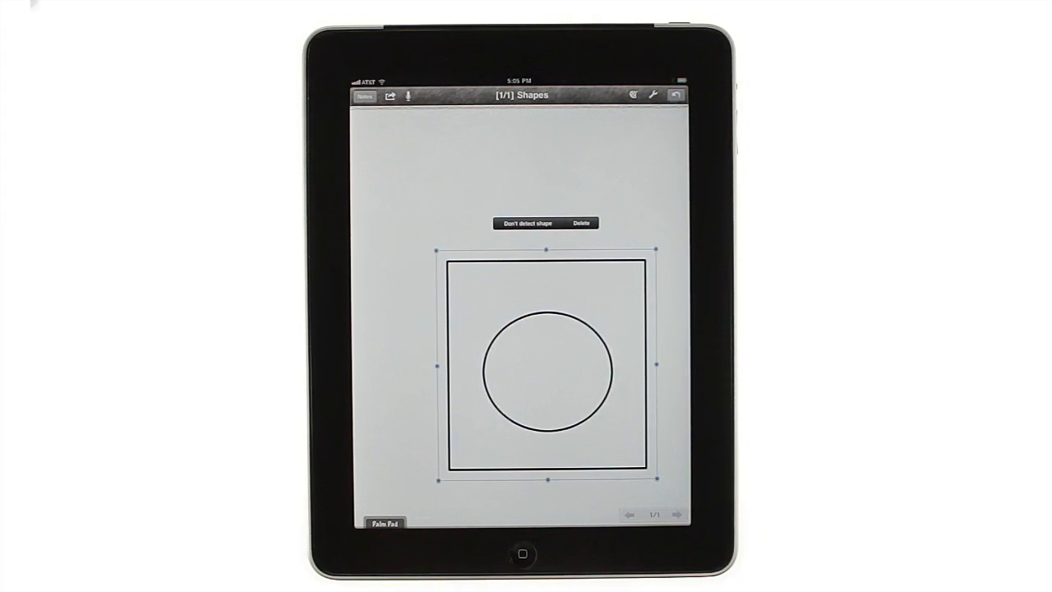
Dismiss the shape recognition options after the square and nested circle convert.
click(527, 223)
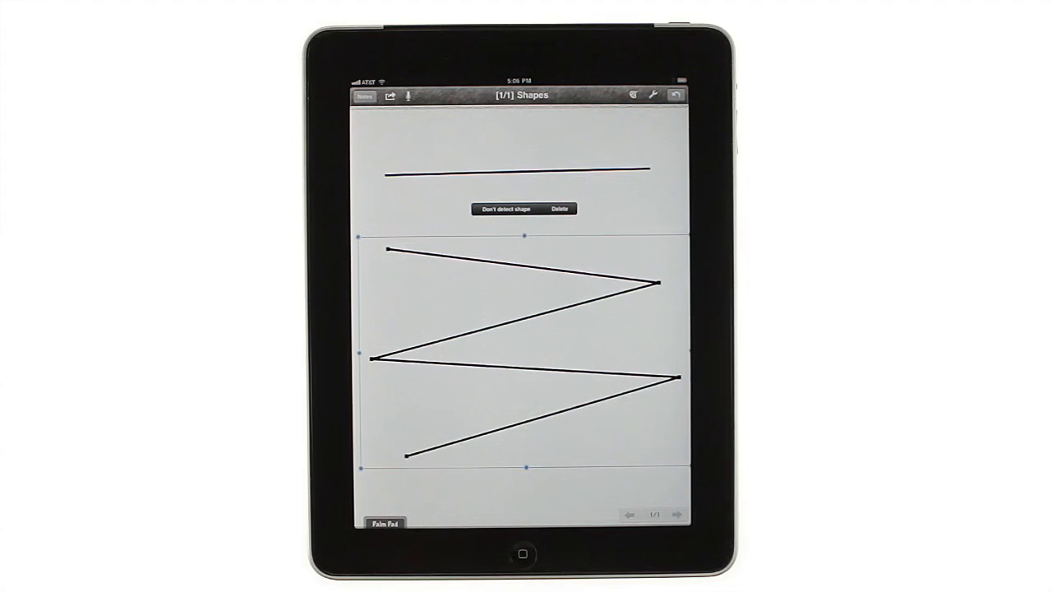
Dismiss the Don't detect shape popup after the line and zigzag are straightened.
click(534, 336)
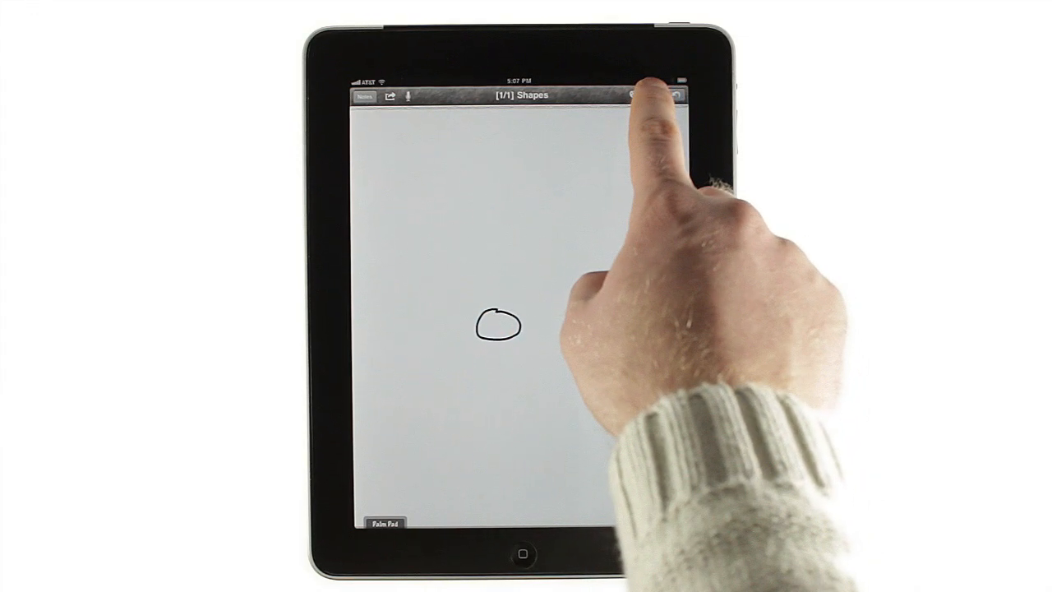
Leave a tiny freehand circle unconverted and let a larger circle become an ellipse.
click(649, 95)
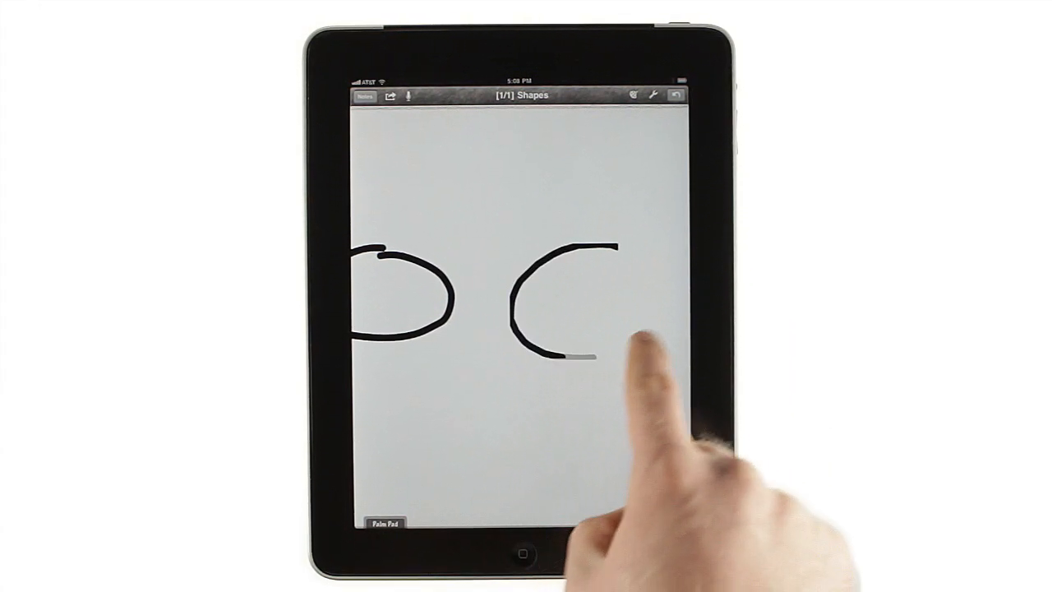
click(562, 320)
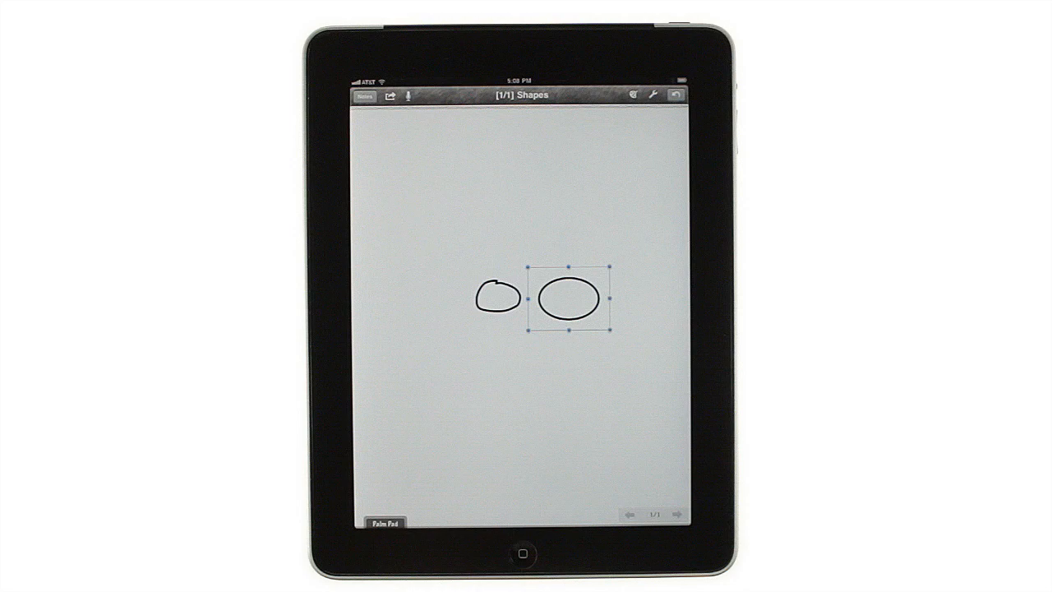
click(652, 94)
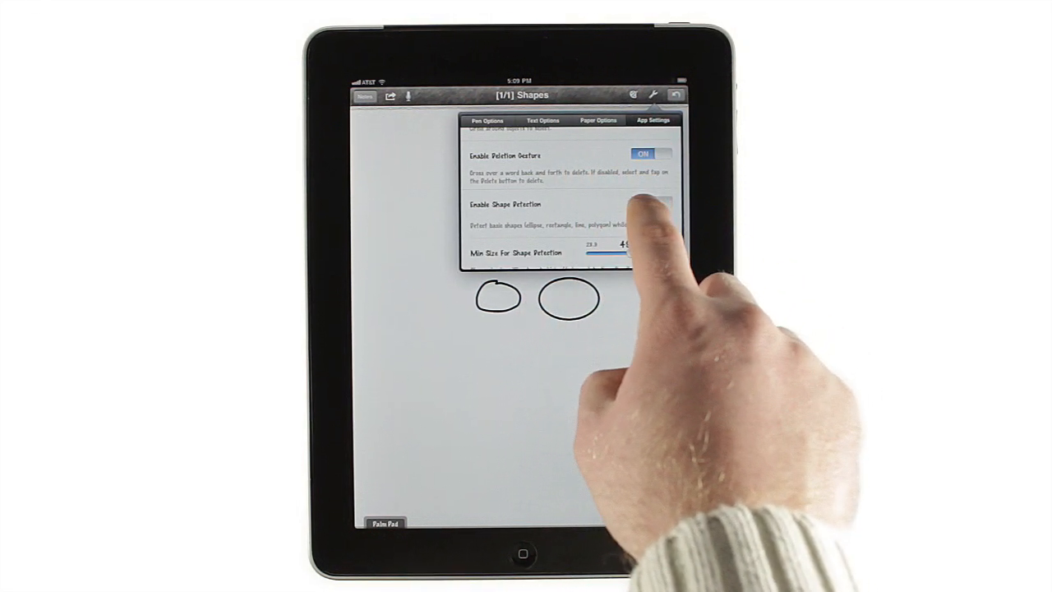
Toggle Enable Shape Detection off in App Settings, then close settings.
click(650, 202)
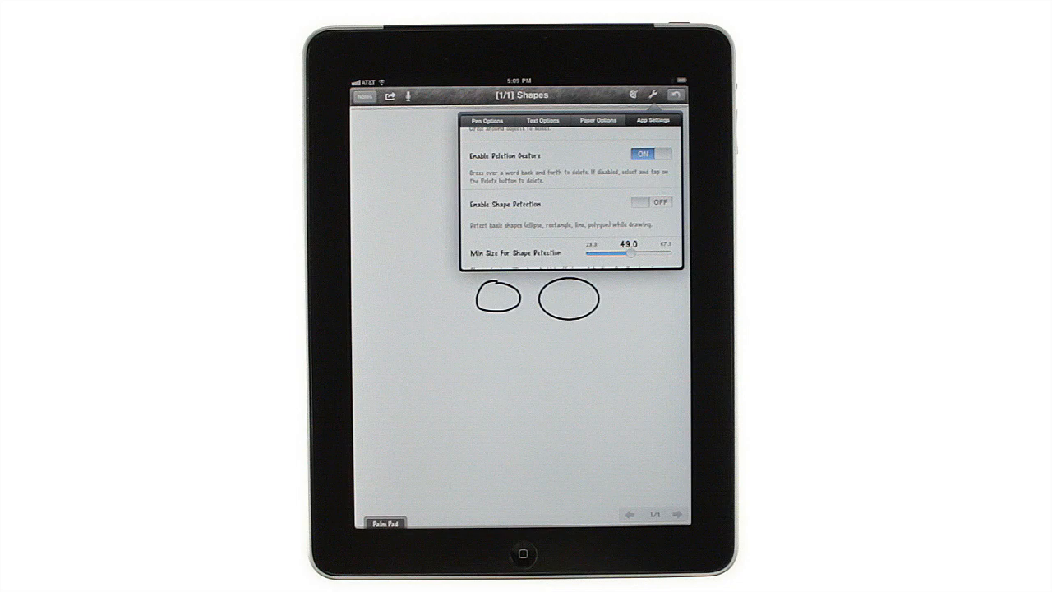
click(487, 120)
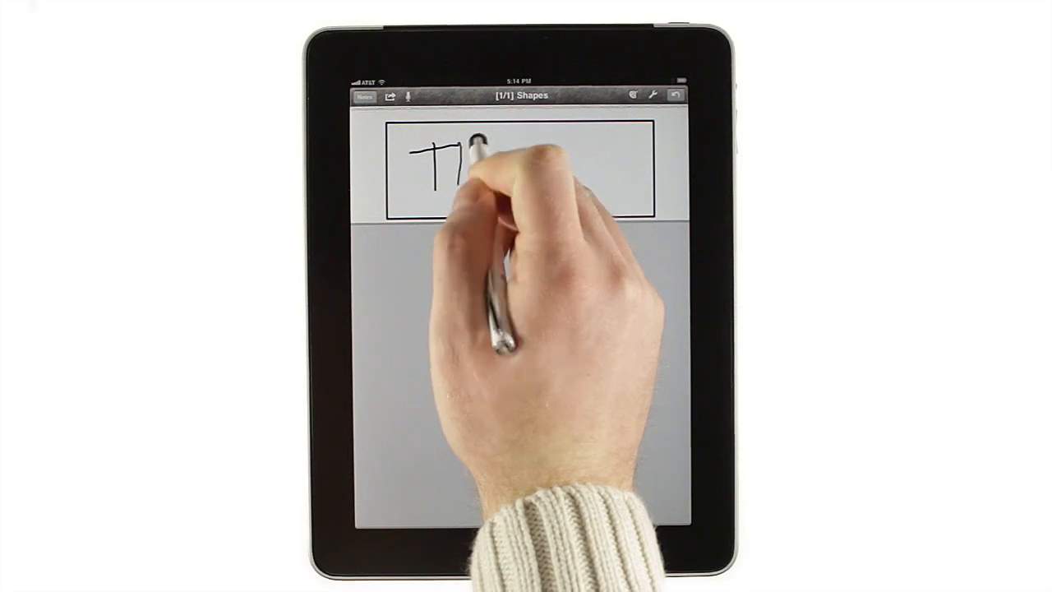
Handwrite 'THANK' in the zoom writing box as freehand strokes.
text(THANK)
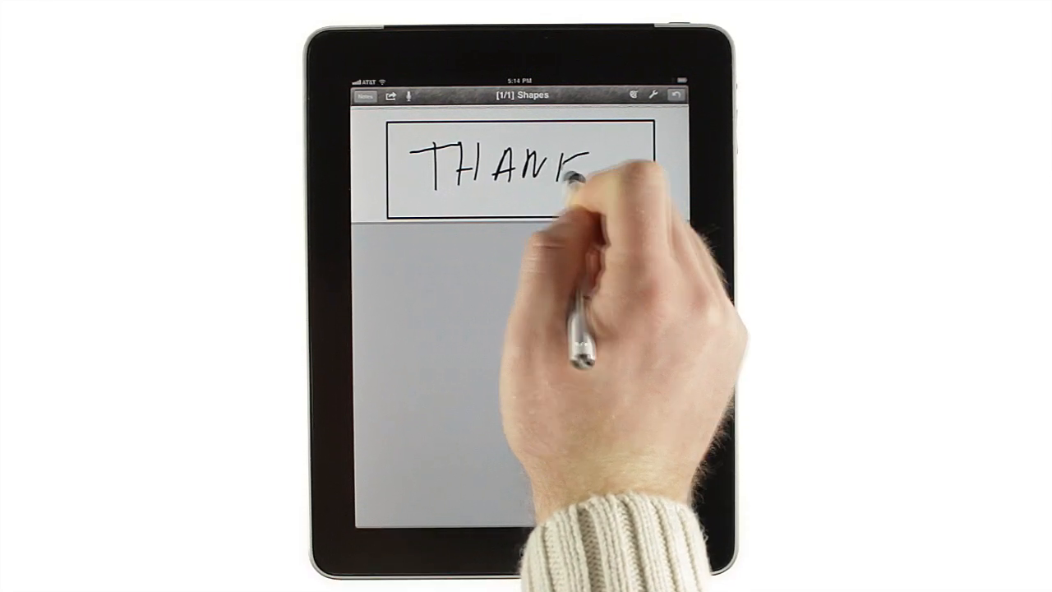